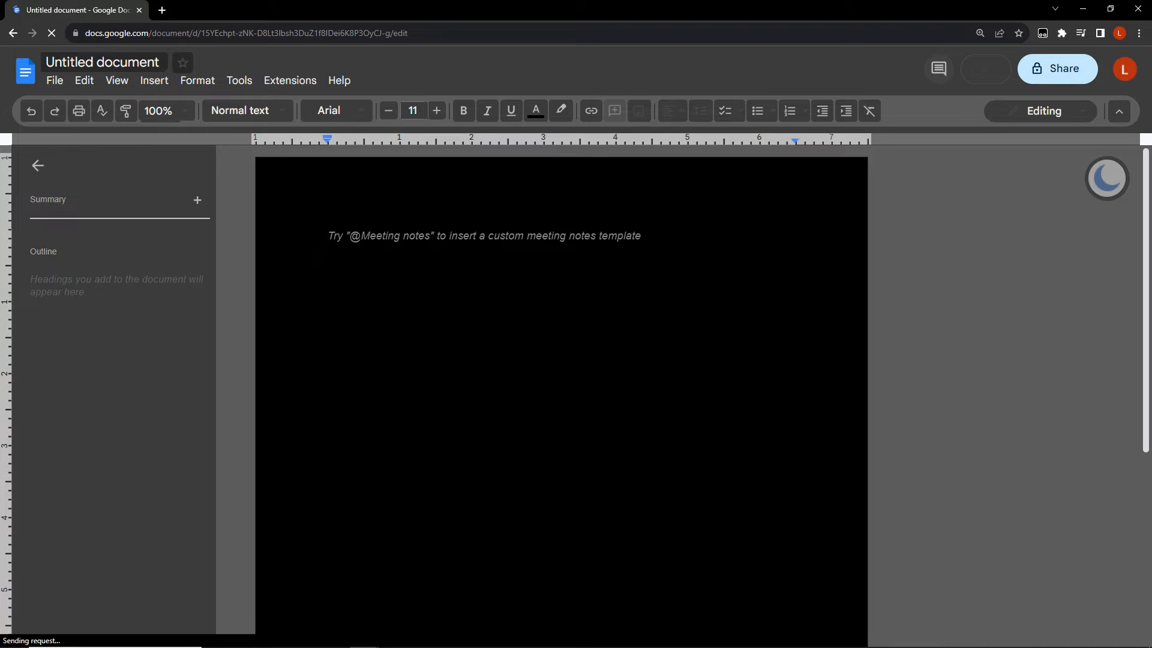
Step: Switch to a new blank untitled Google Docs document in the default light theme
{"action": "left_click", "coordinate": [160, 9]}
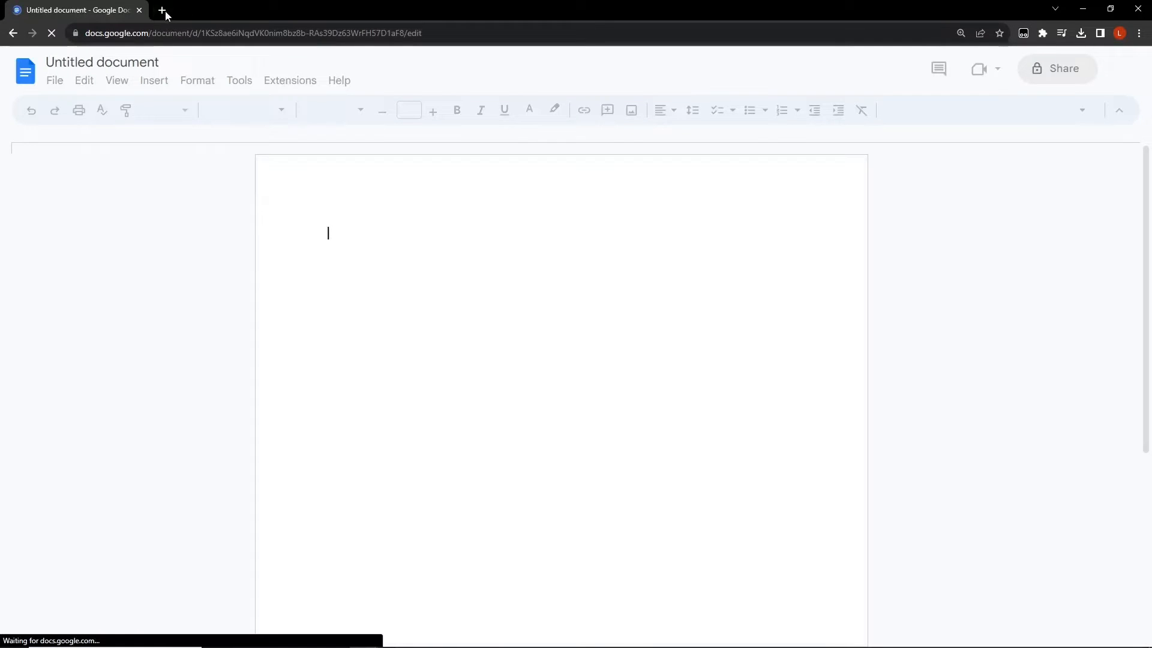
Step: Search 'google docs dark mode' in a new tab and browse the results
{"action": "left_click", "coordinate": [162, 9]}
{"action": "type", "text": "google docs"}
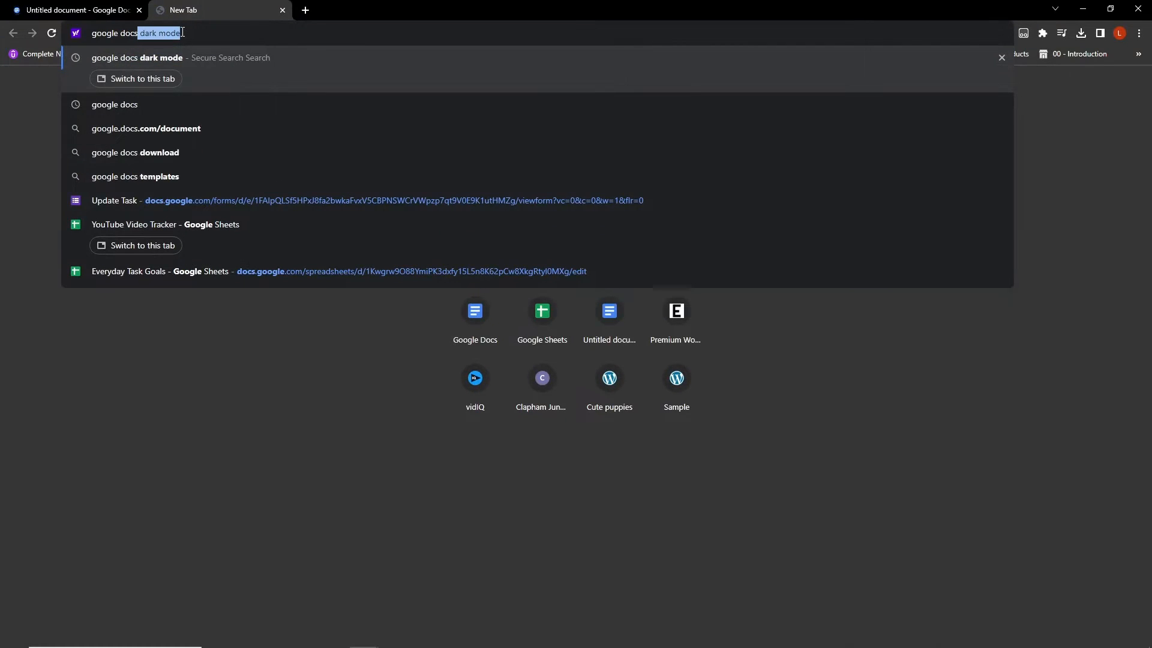
{"action": "key", "text": "Return"}
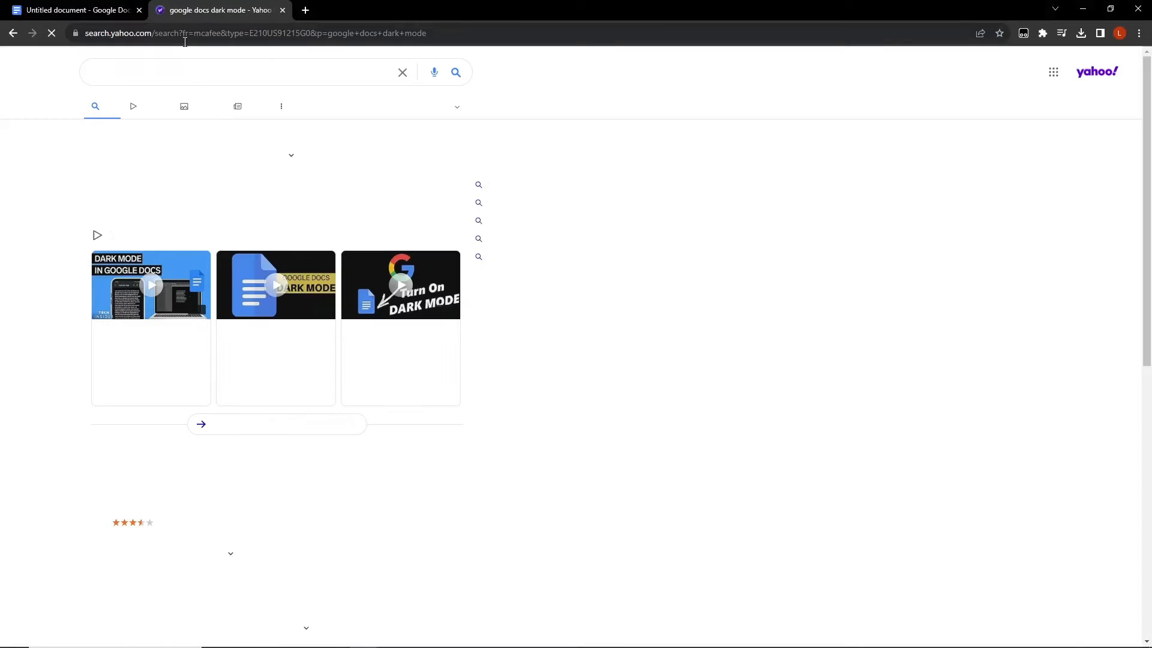
{"action": "scroll", "scroll_direction": "down", "scroll_amount": 3}
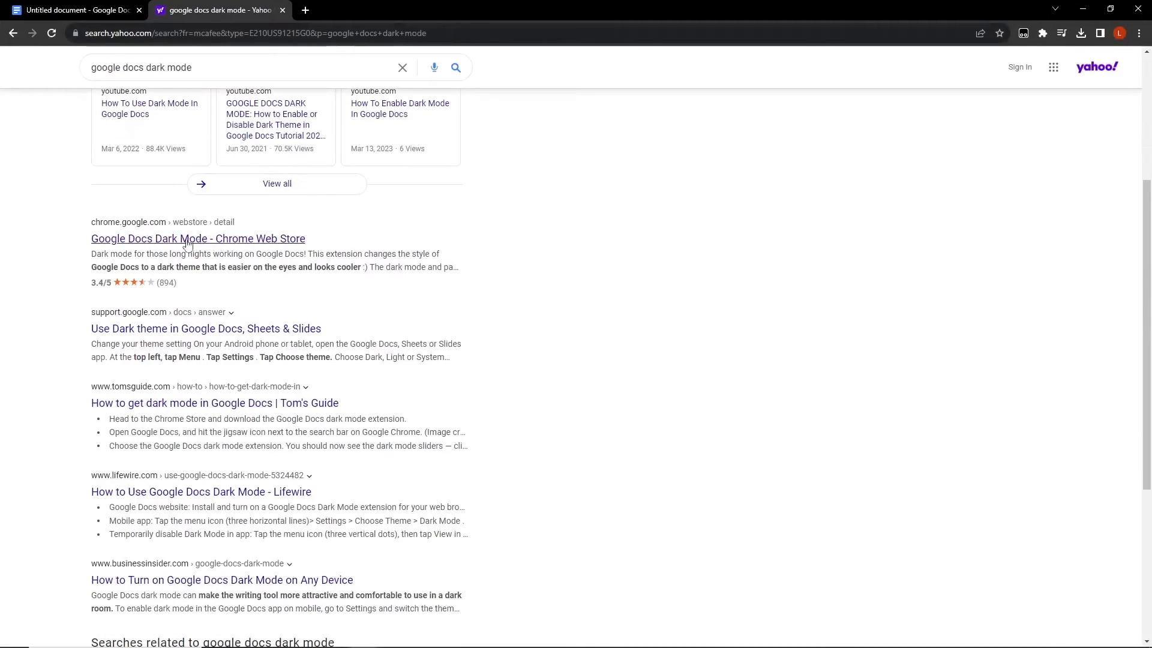
Step: Add the Google Docs Dark Mode extension to Chrome from its Web Store listing
{"action": "left_click", "coordinate": [197, 238]}
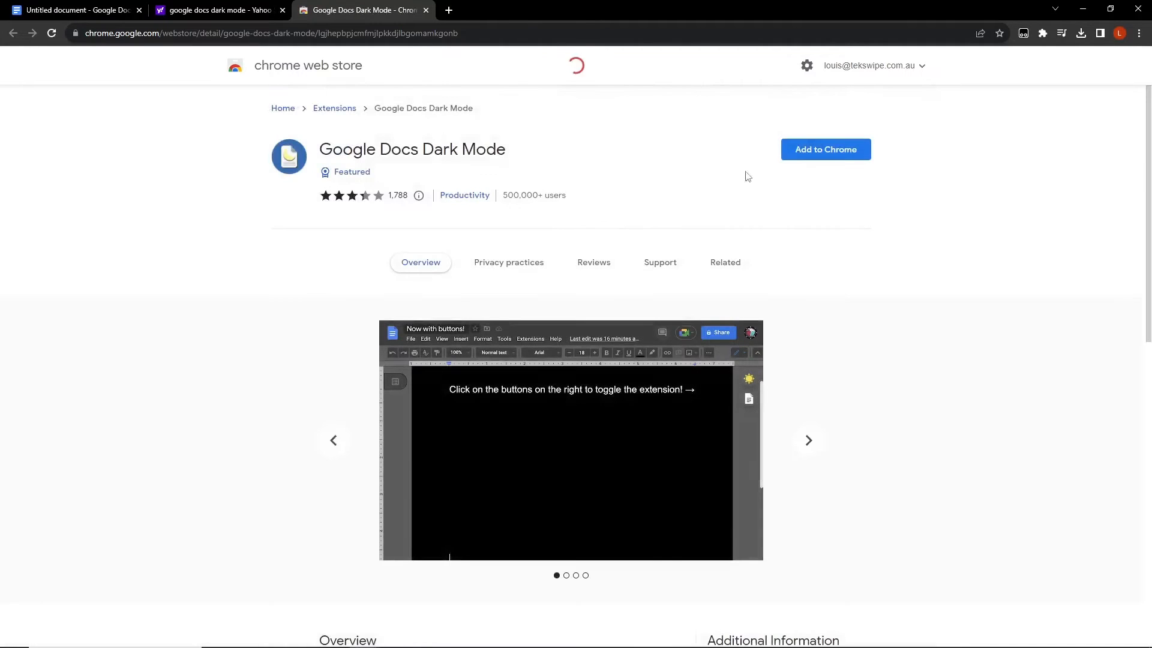
{"action": "mouse_move", "coordinate": [825, 149]}
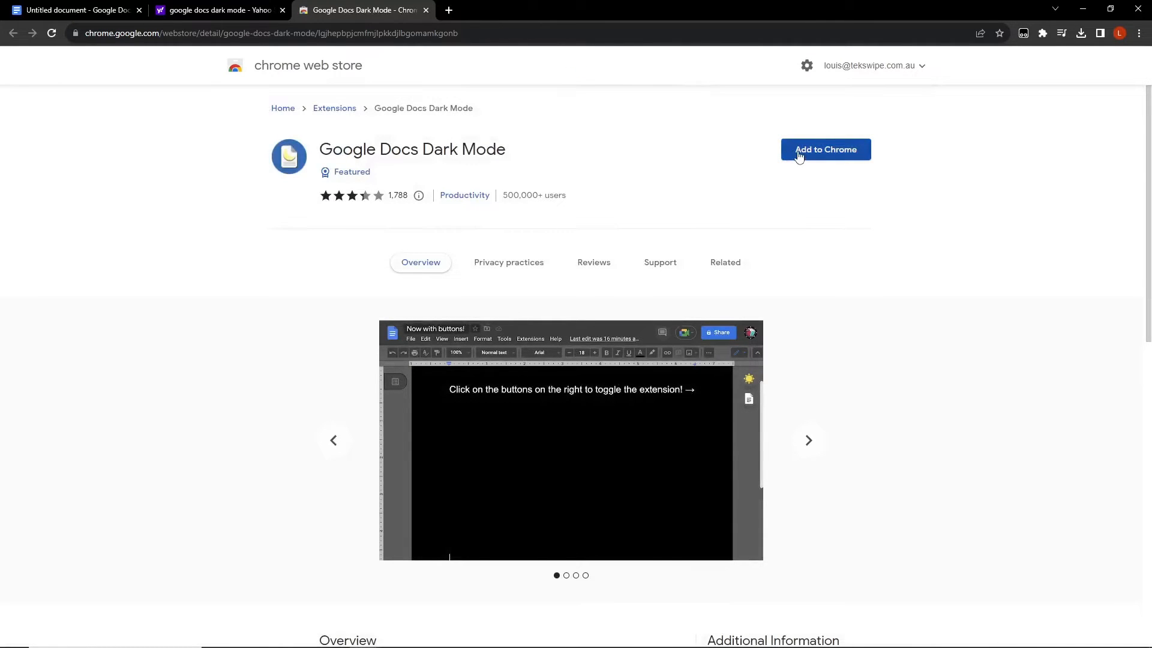
{"action": "left_click", "coordinate": [824, 149]}
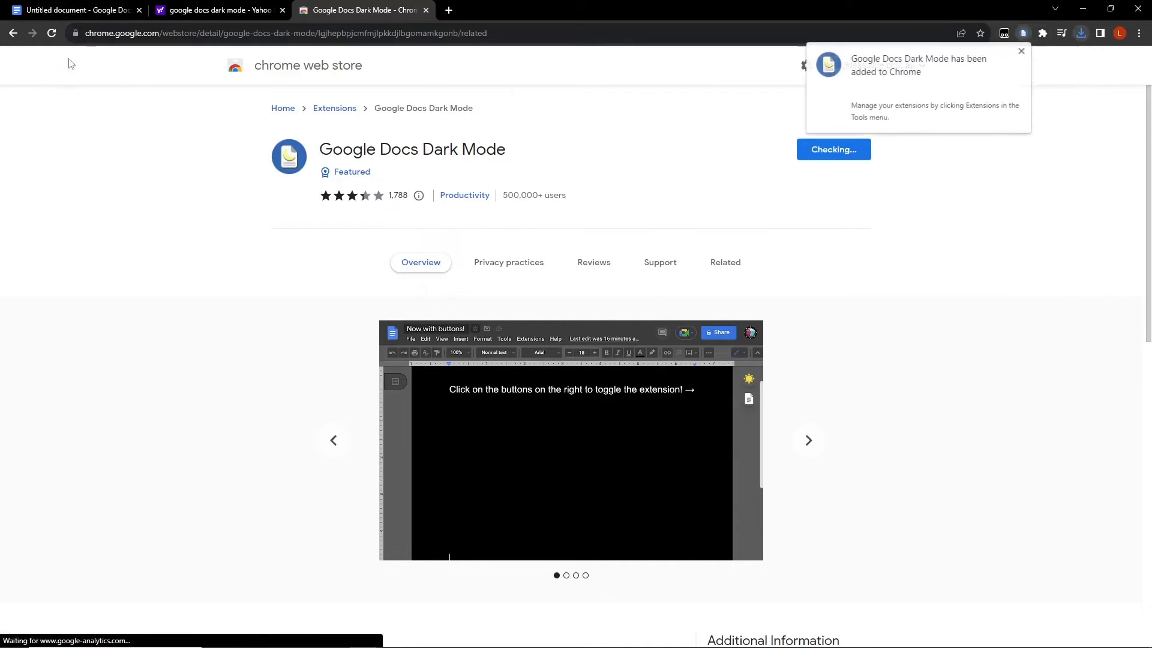
Step: Return to the Google Docs tab and reload it so the dark interface appears
{"action": "left_click", "coordinate": [73, 10]}
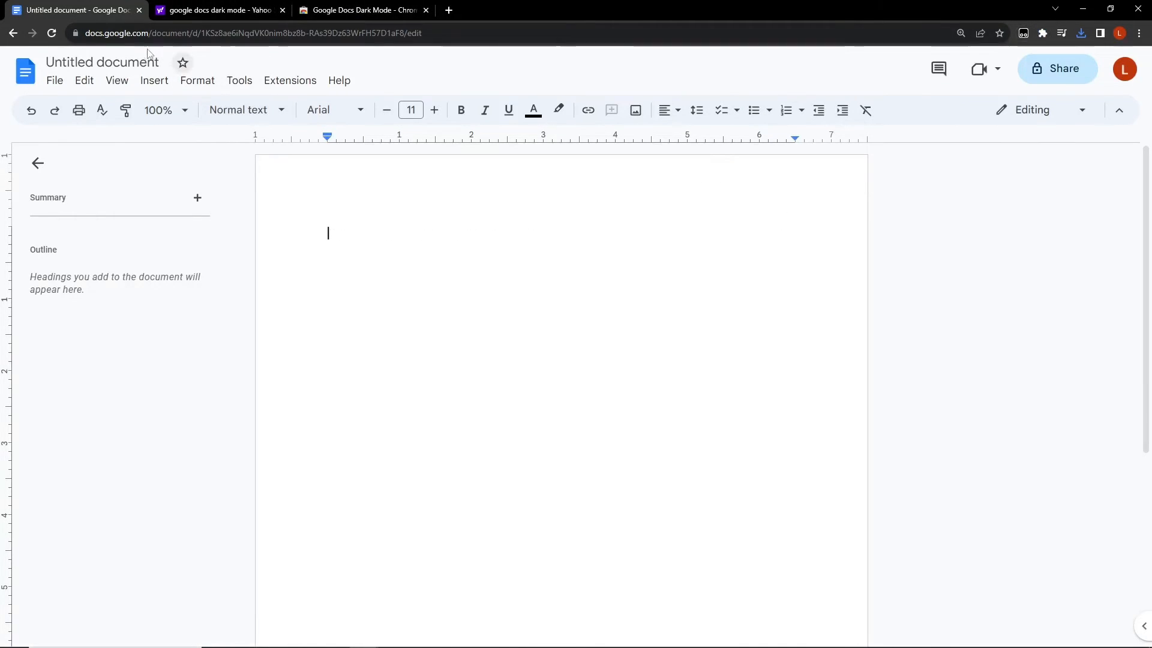
{"action": "mouse_move", "coordinate": [51, 33]}
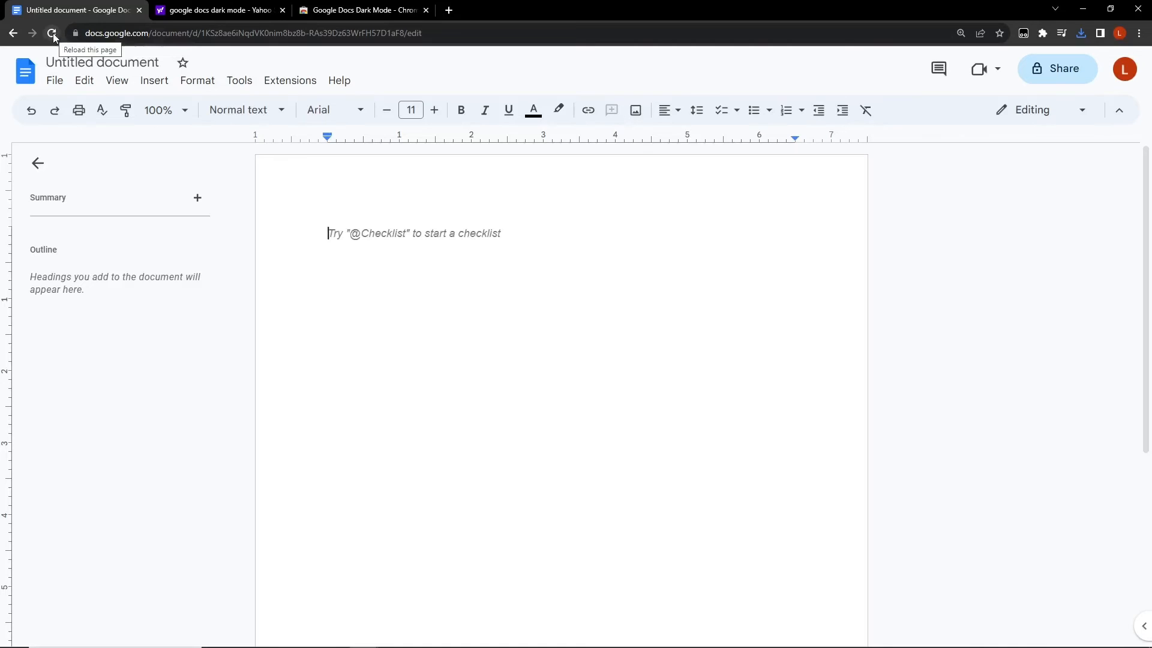
{"action": "left_click", "coordinate": [52, 34]}
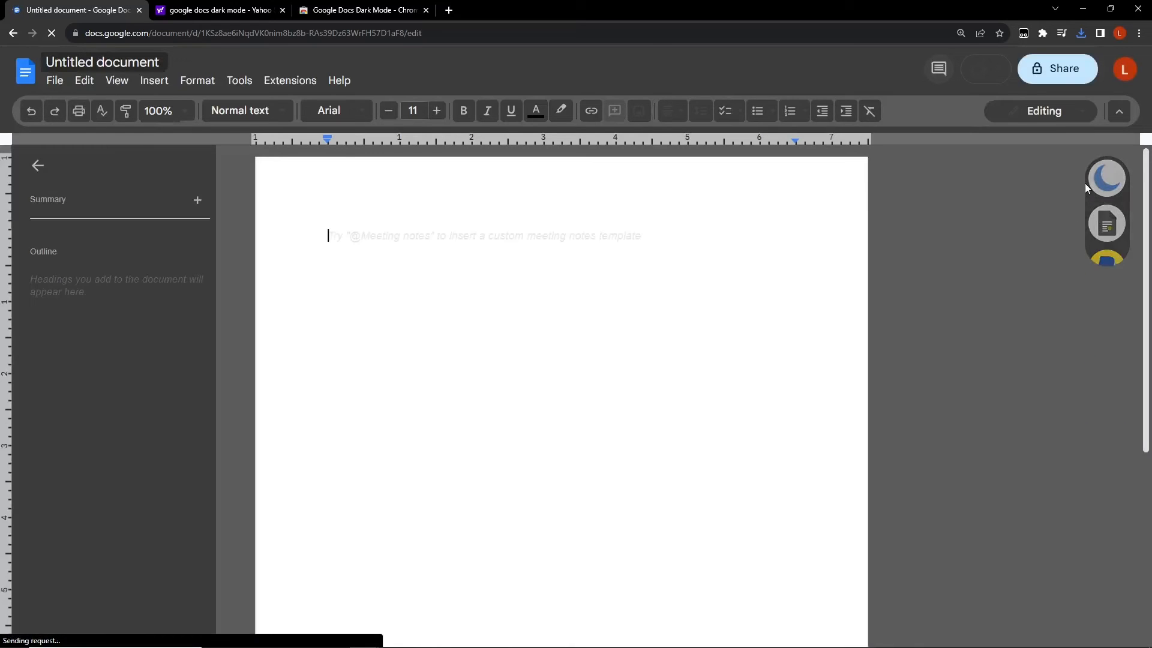
Step: Use the extension's moon button toggles to darken the page and return the interface to light
{"action": "left_click", "coordinate": [1105, 178]}
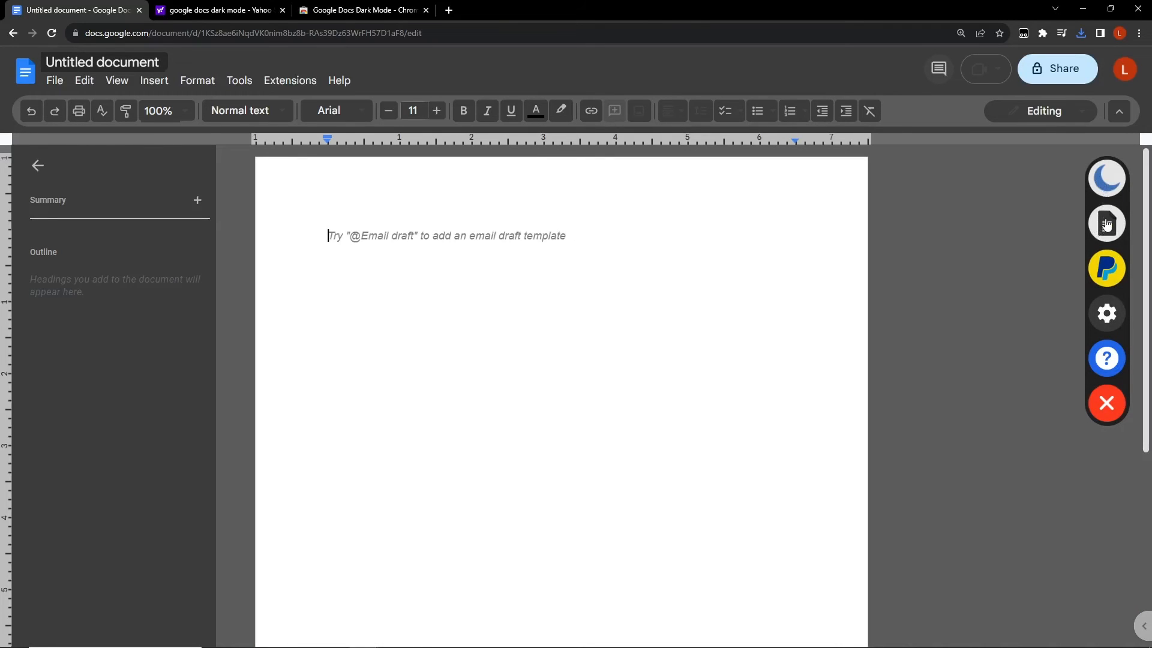
{"action": "left_click", "coordinate": [1105, 223]}
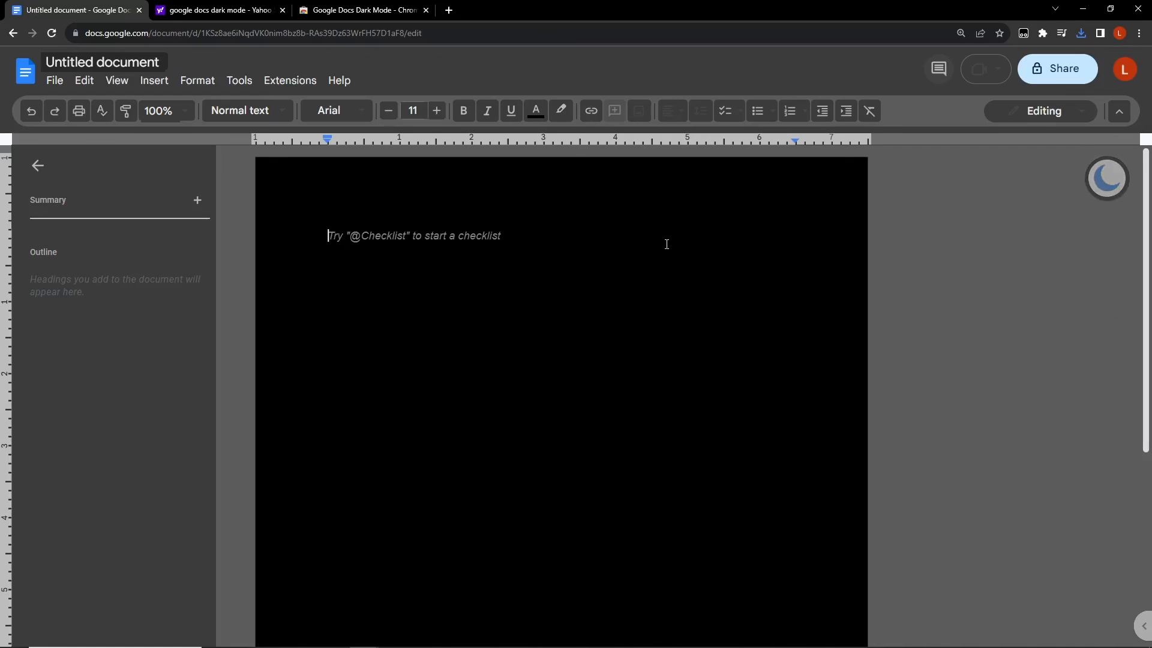
{"action": "left_click", "coordinate": [1106, 178]}
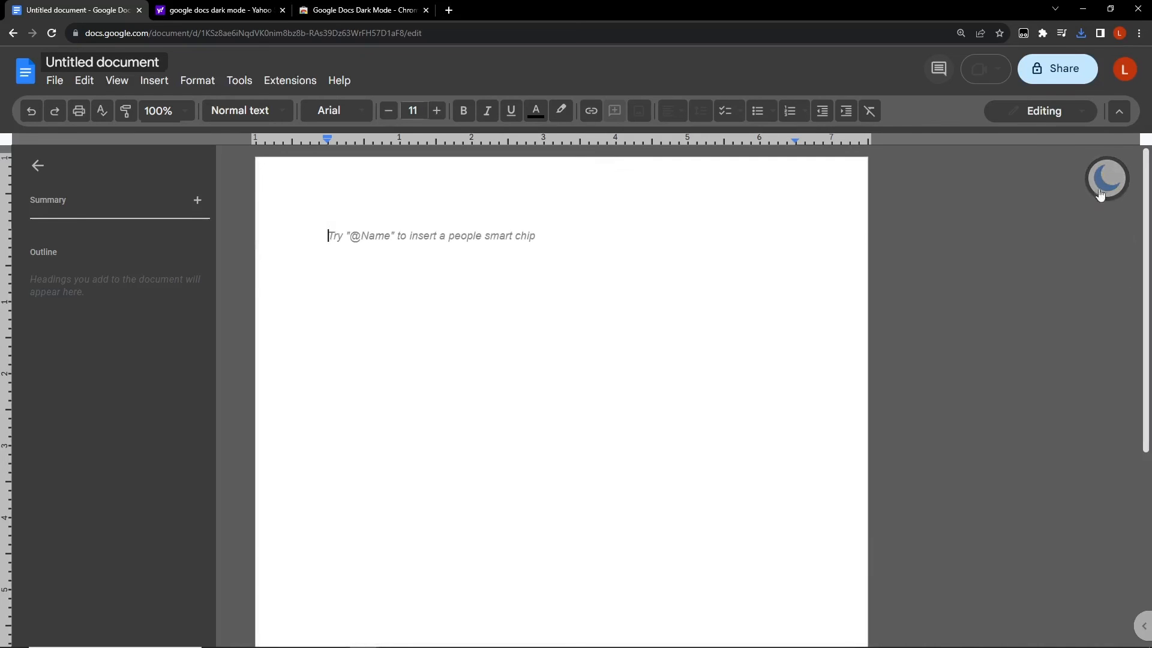
{"action": "left_click", "coordinate": [1107, 177]}
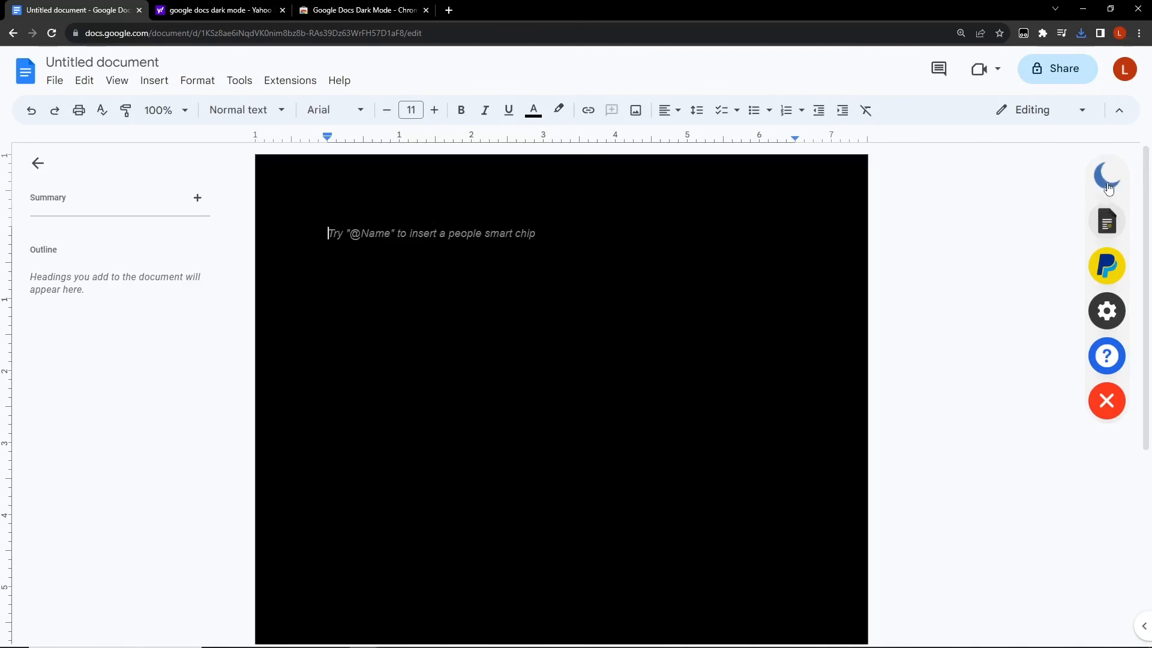